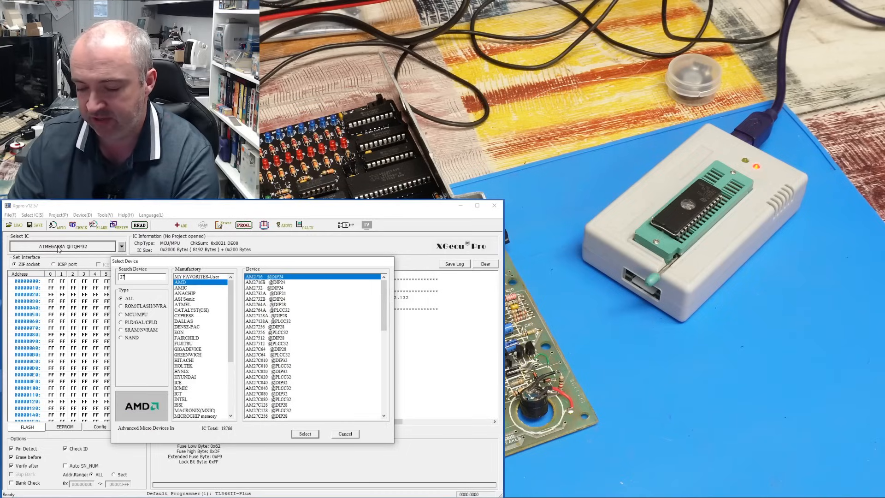
pyautogui.write('27C512')
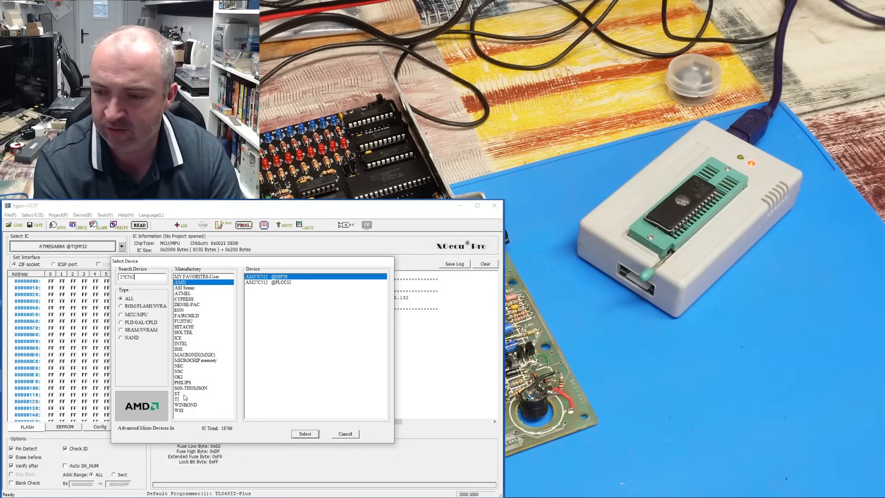
pyautogui.click(177, 394)
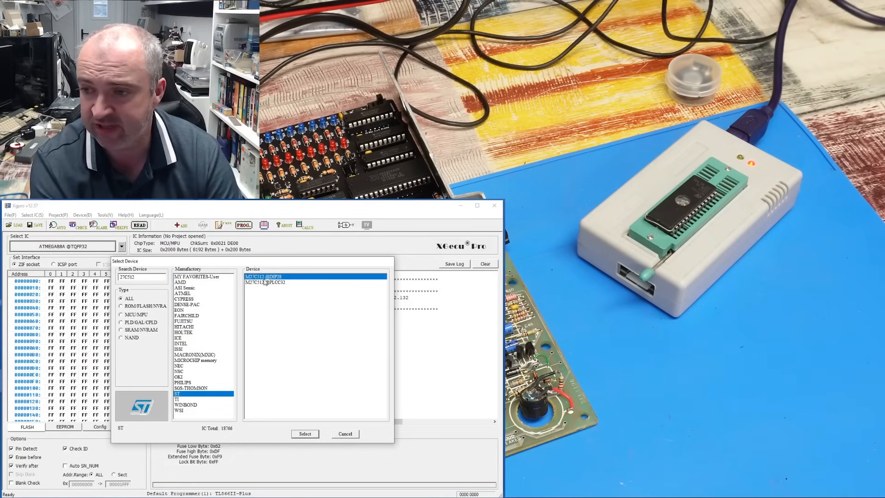
pyautogui.click(304, 433)
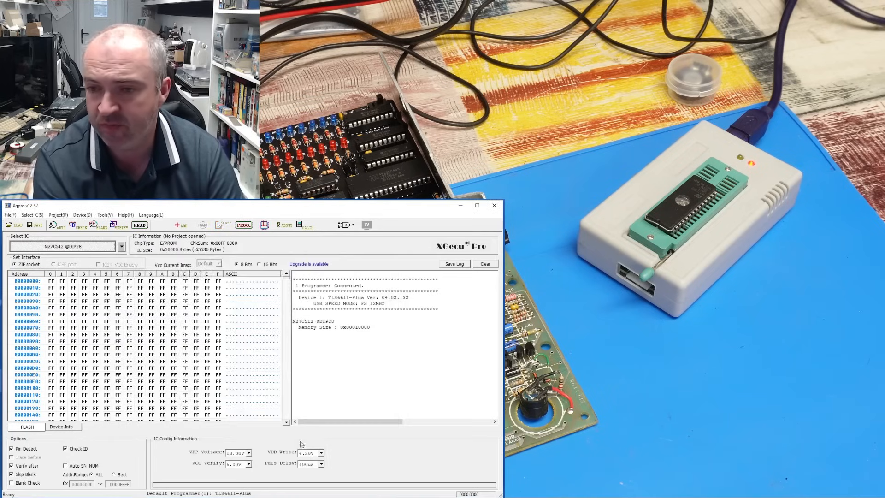
# - Read the inserted M27C512 EPROM into the buffer via the Chip Read dialog
pyautogui.click(139, 225)
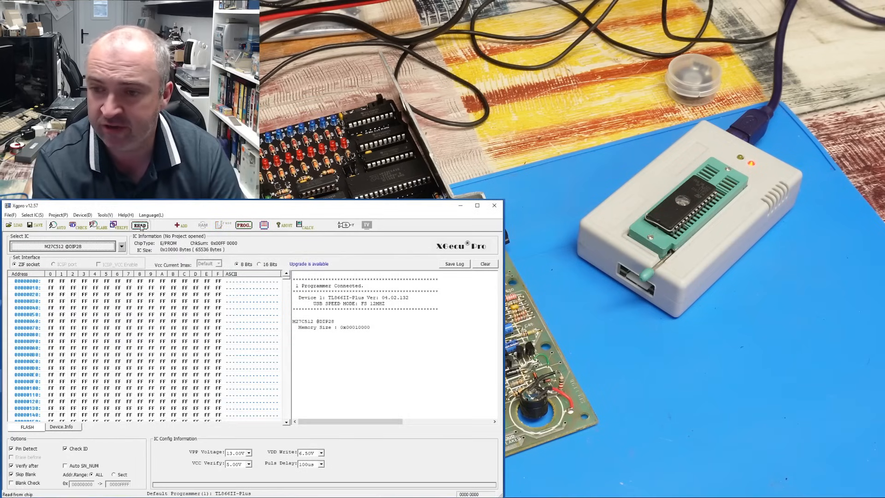
pyautogui.click(139, 224)
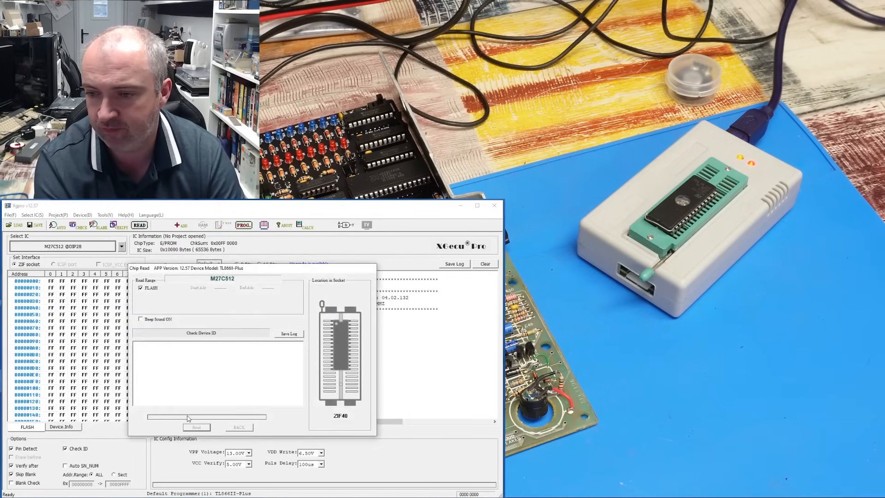
pyautogui.click(196, 427)
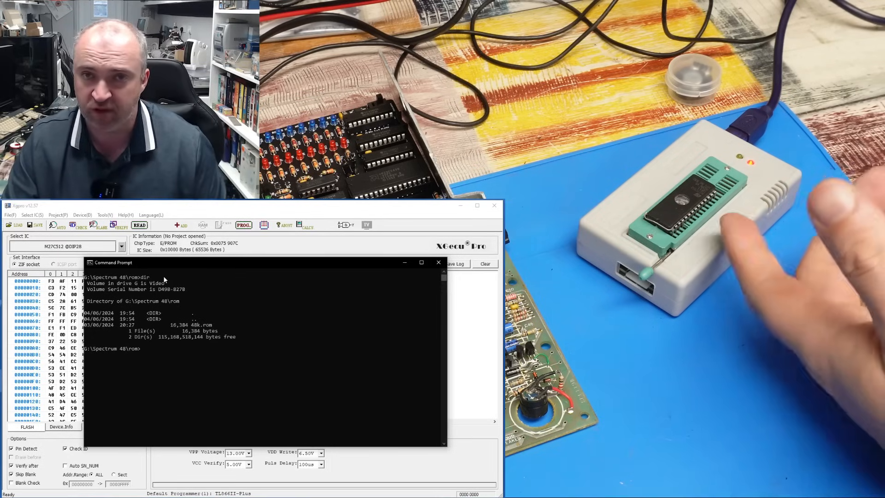
# - Type copy /b joining four copies of 48k.rom into 27c512.rom
pyautogui.write('copy')
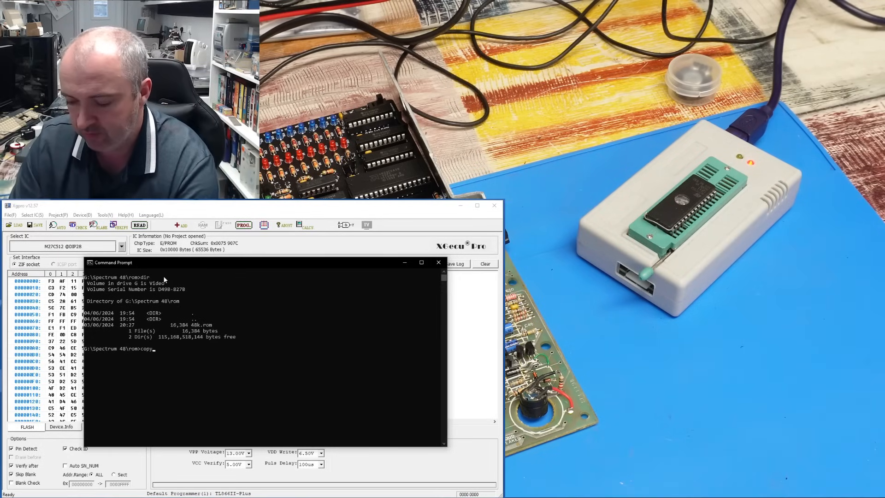
pyautogui.write('/b')
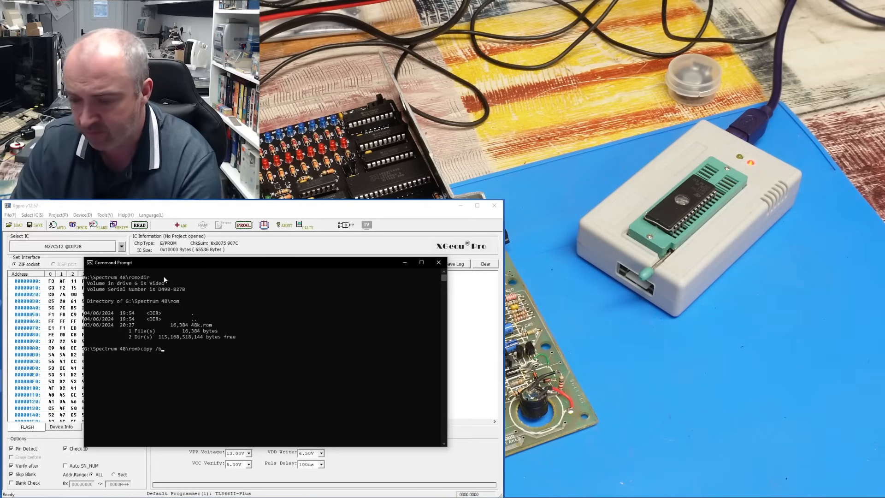
pyautogui.write('48k.rom + 48k.rom + 48k.rom + 48k.rom')
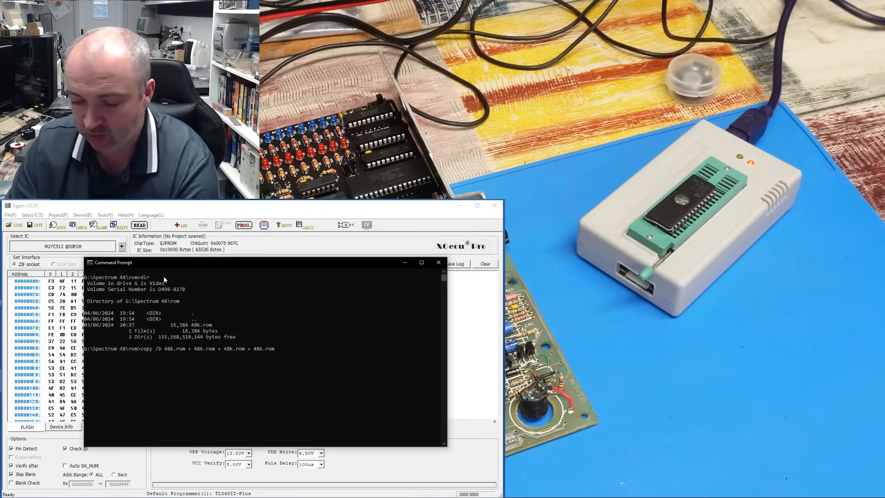
pyautogui.write('27c5')
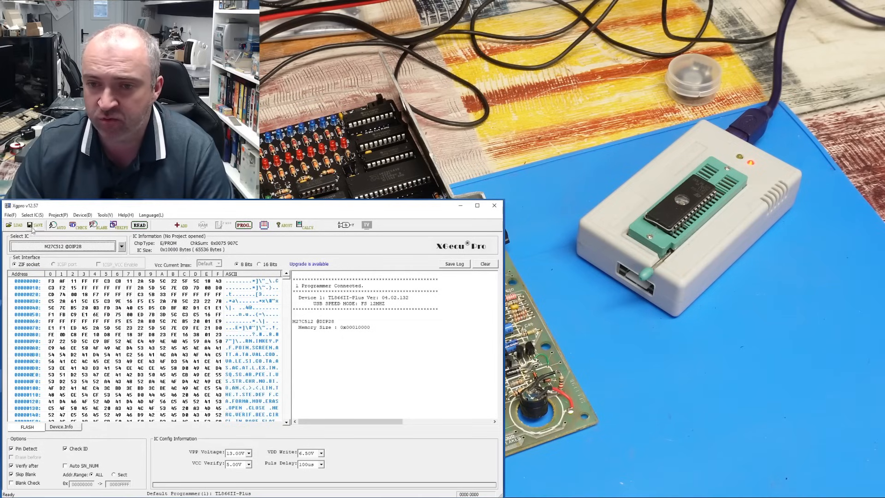
# - Load the 27c512.rom image into the Xgpro buffer
pyautogui.click(17, 225)
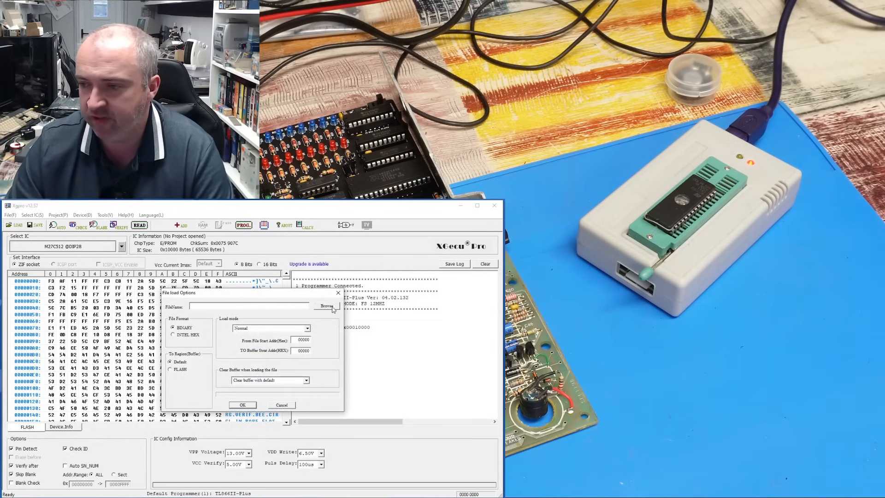
pyautogui.click(327, 306)
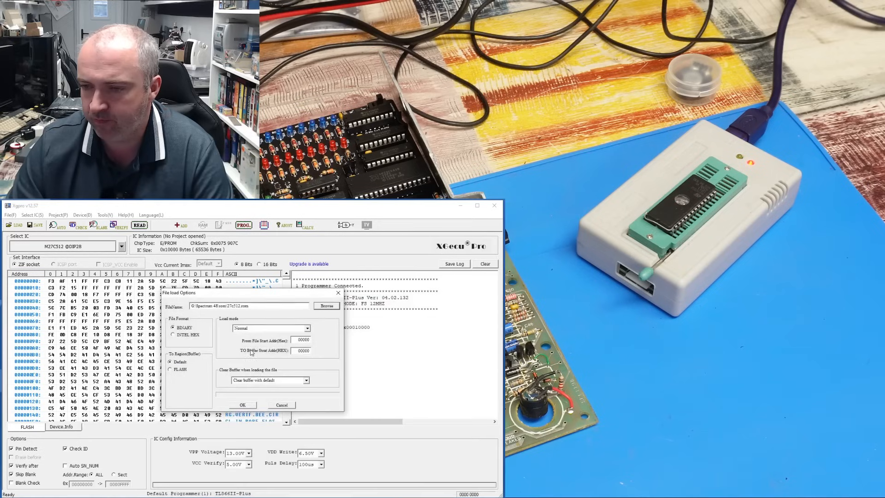
pyautogui.click(242, 405)
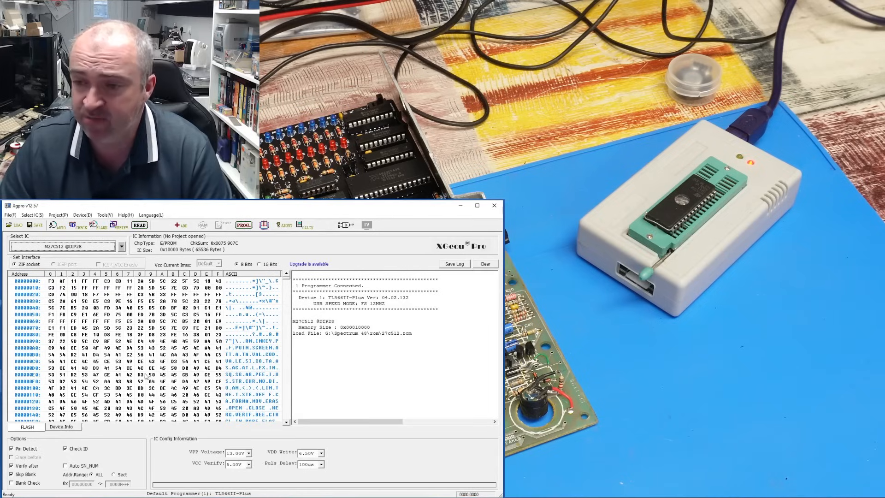
# - Verify the EPROM contents against the loaded image from the Device menu
pyautogui.click(82, 215)
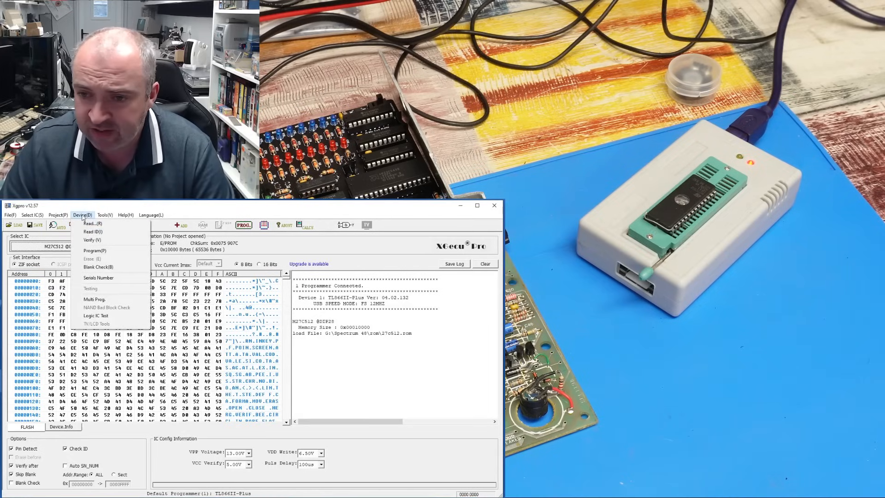
pyautogui.click(93, 240)
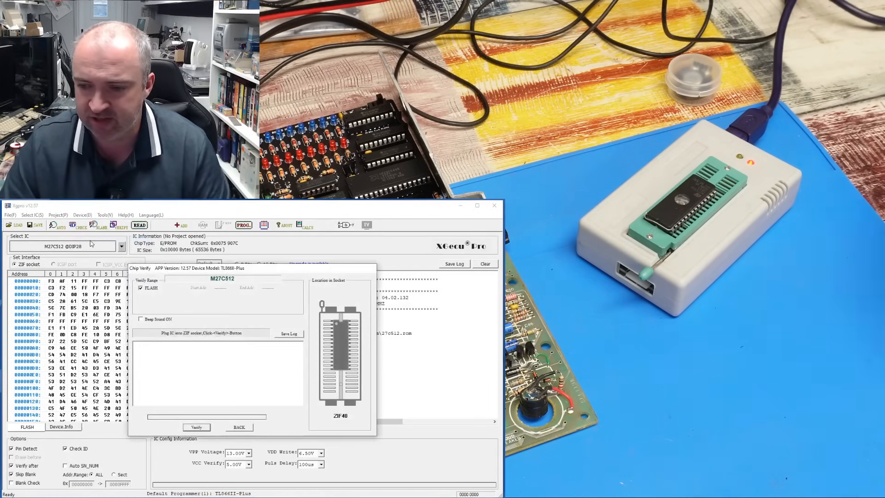
pyautogui.click(196, 427)
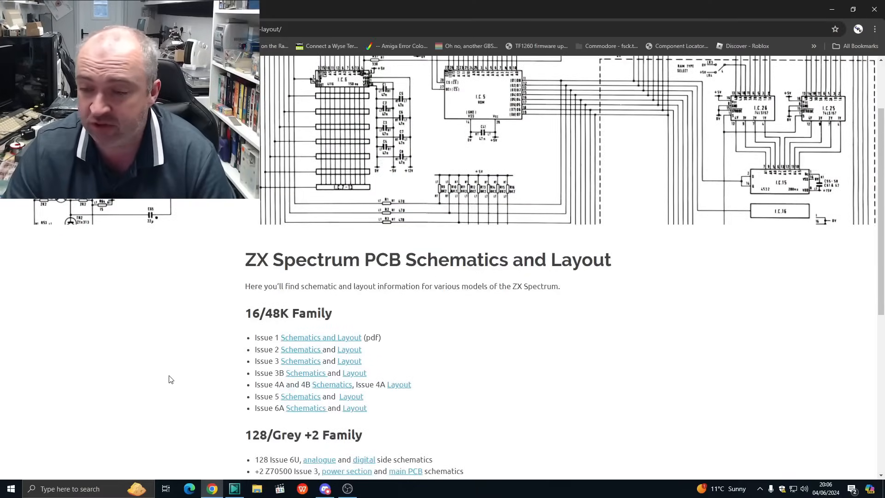
# - Open the Issue 3B schematic image and scroll down to ROM chip IC5
pyautogui.click(307, 373)
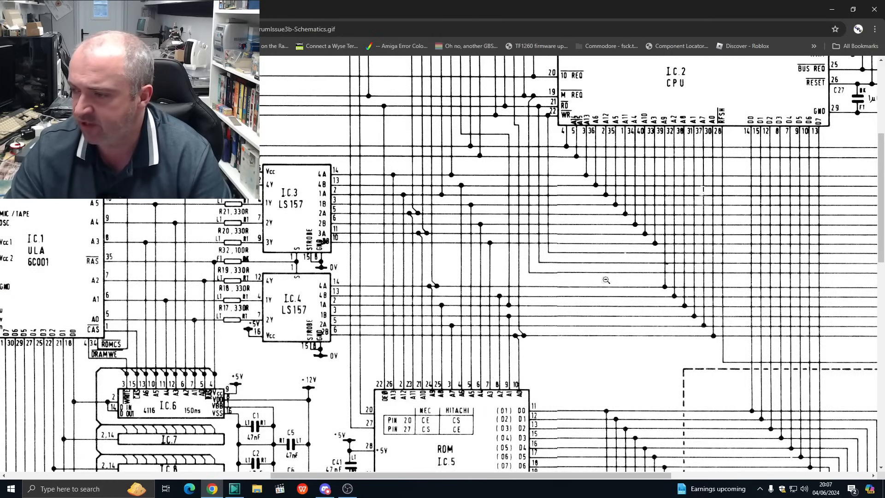
pyautogui.scroll(-3)
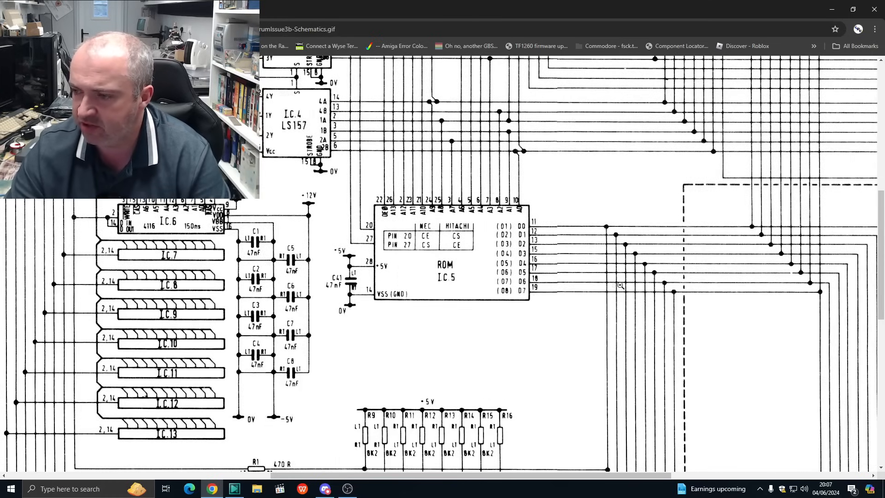
pyautogui.scroll(-3)
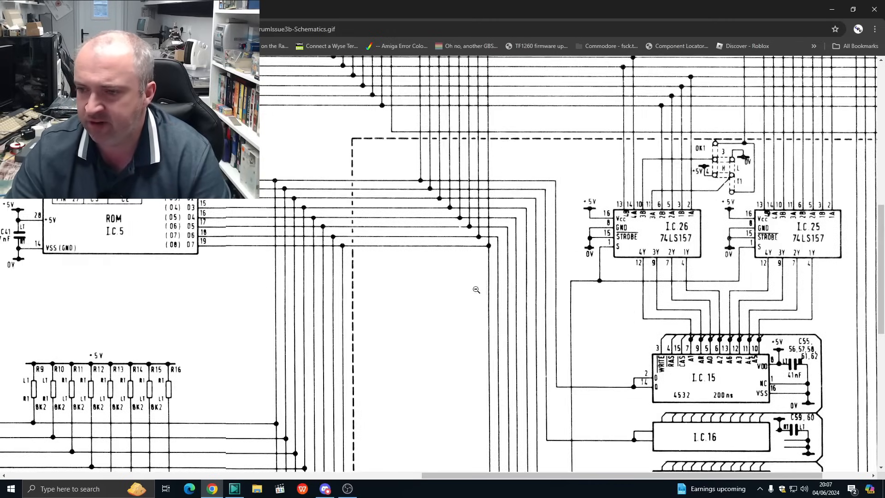
pyautogui.scroll(-3)
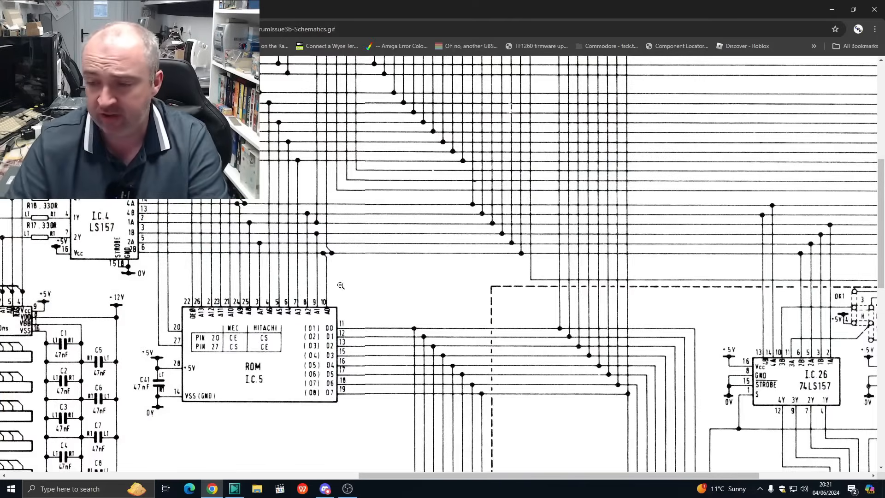
pyautogui.moveTo(590, 360)
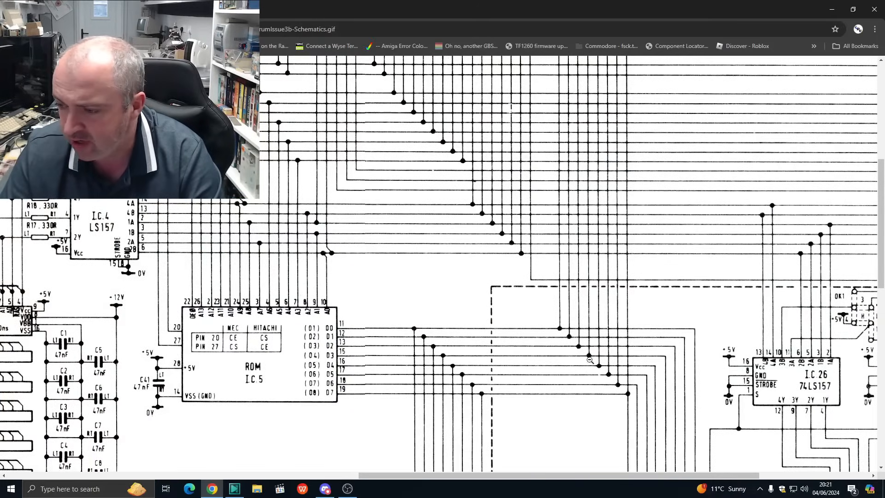